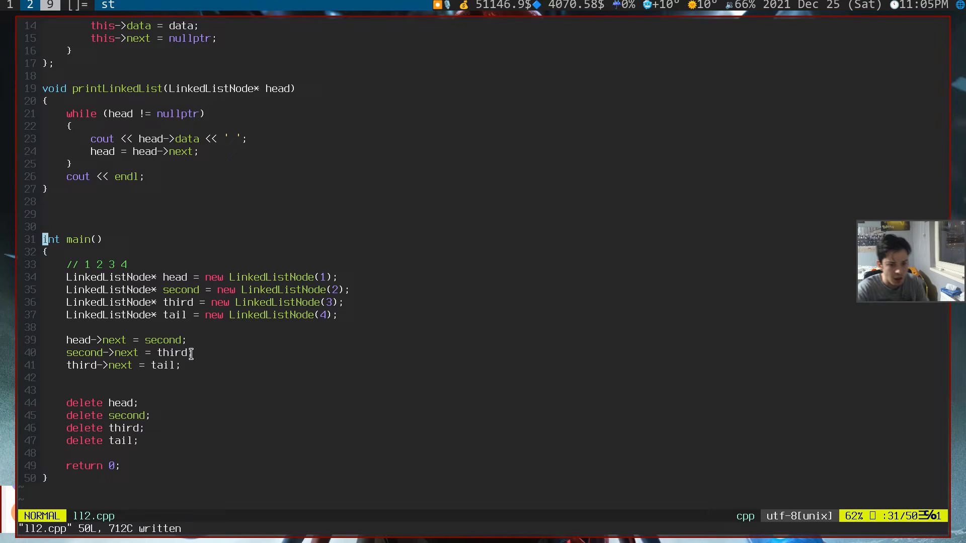
# - Add a '// 7 1 2 3 4' comment line in main under the existing list comment
pyautogui.press('o')
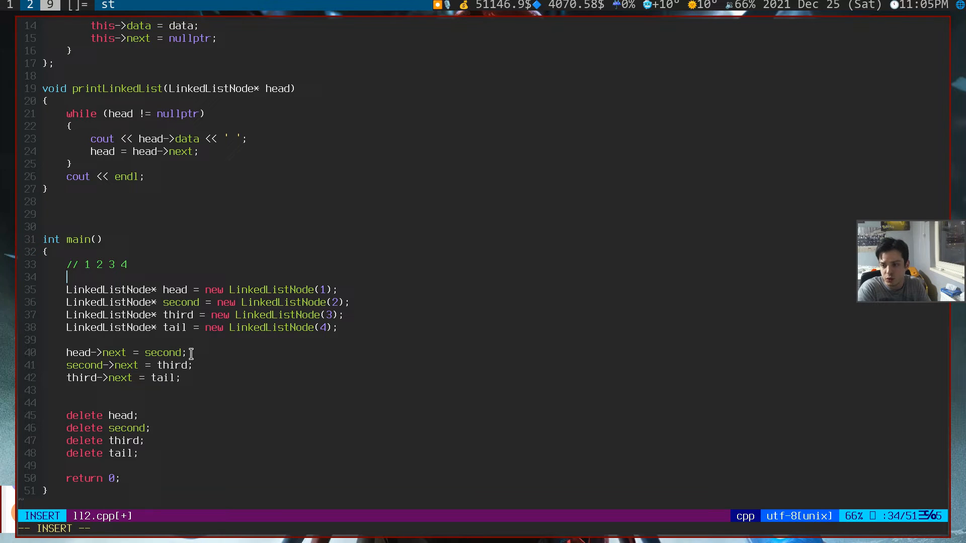
pyautogui.write('// 7 1 2 3 4')
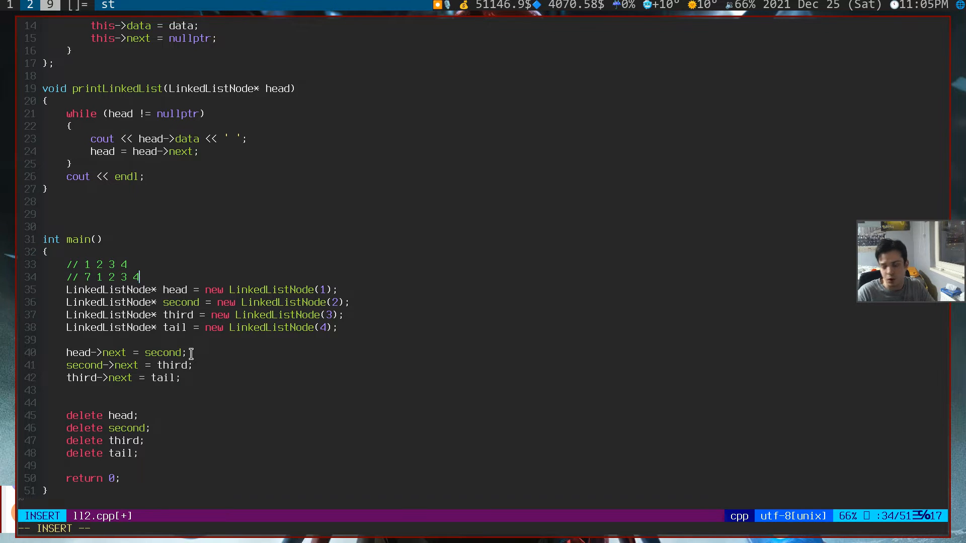
pyautogui.press('Escape')
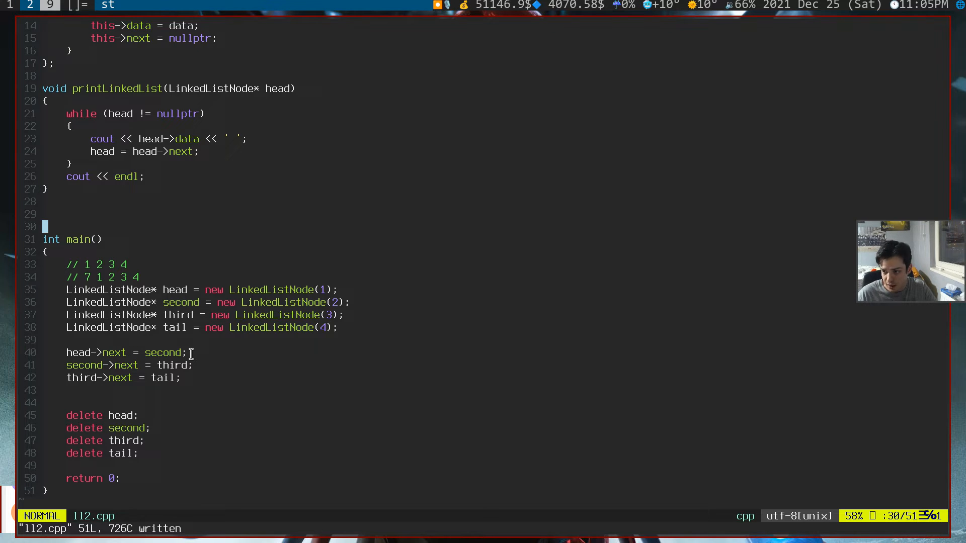
# - Declare LinkedListNode* changeHead(LinkedListNode* head, int data) above main
pyautogui.write('LinkedListNode*')
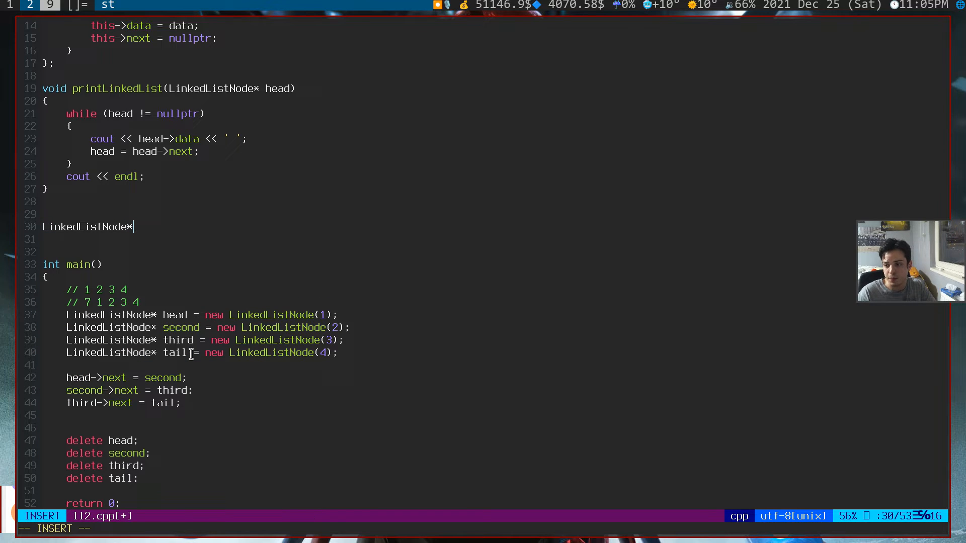
pyautogui.write('chang')
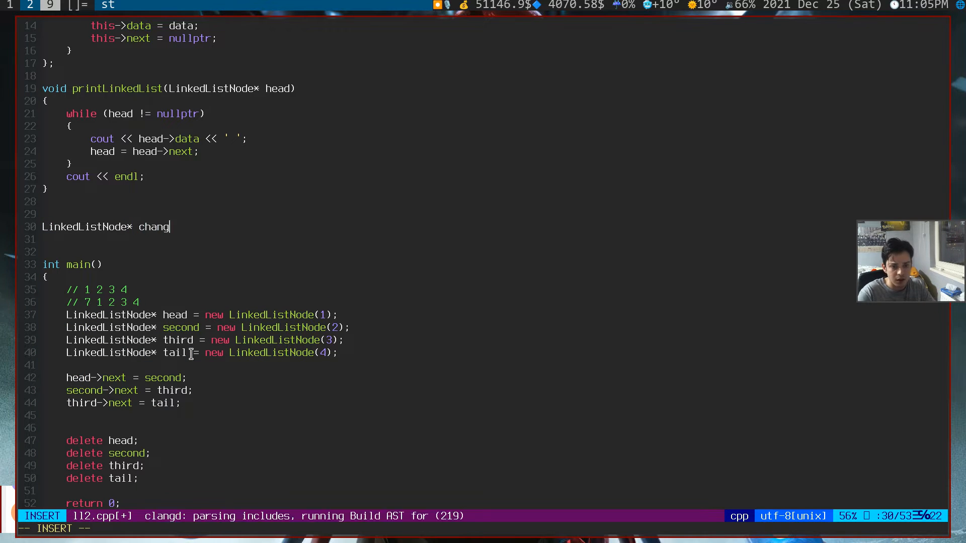
pyautogui.write('eHead()')
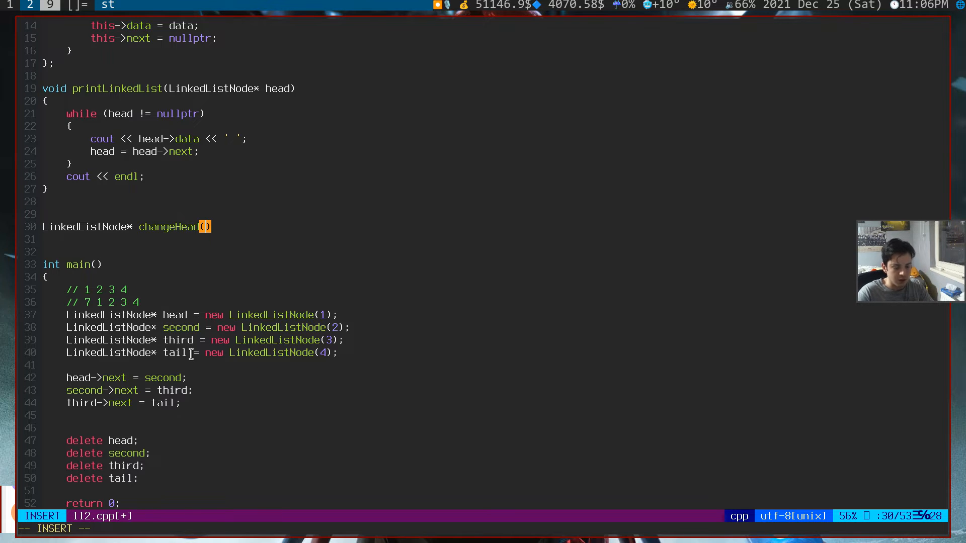
pyautogui.write('LinkedListNode*')
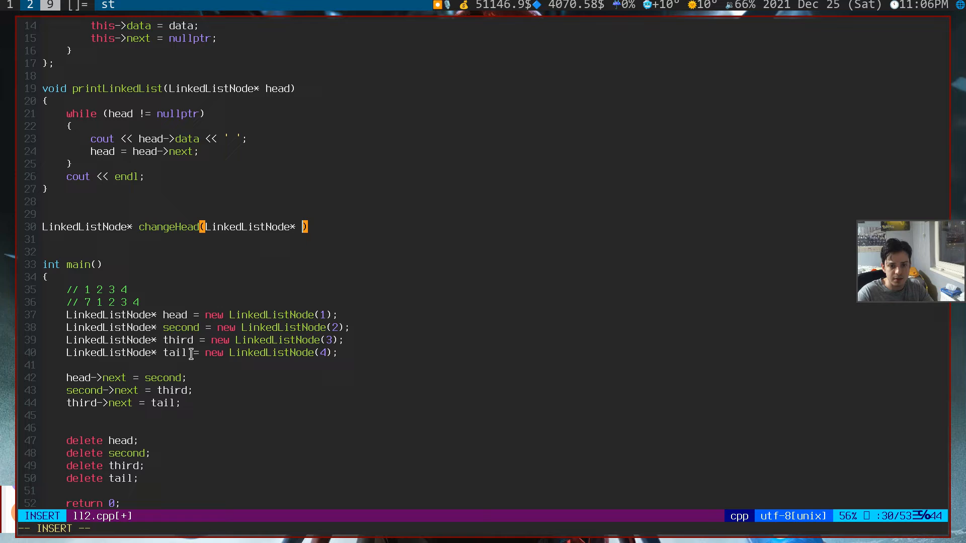
pyautogui.write('head,')
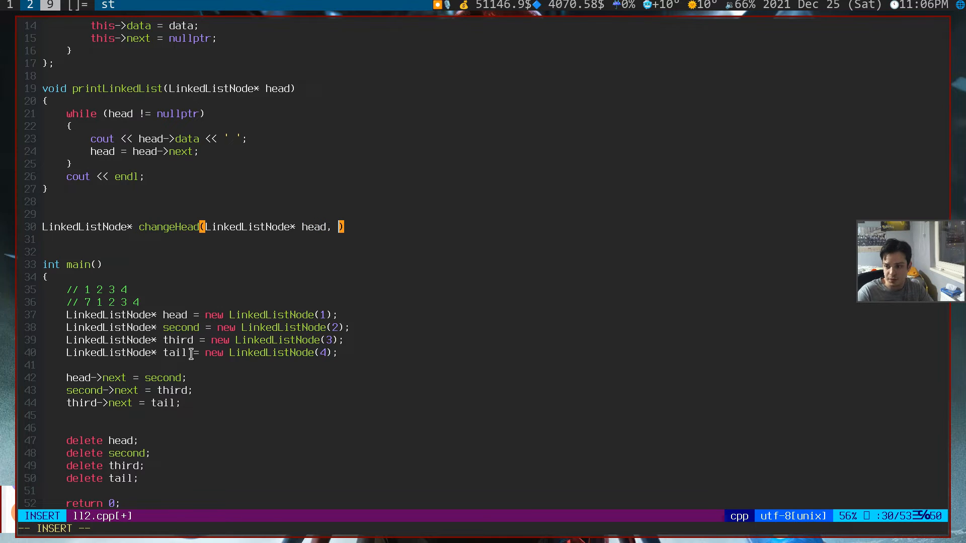
pyautogui.write('int data')
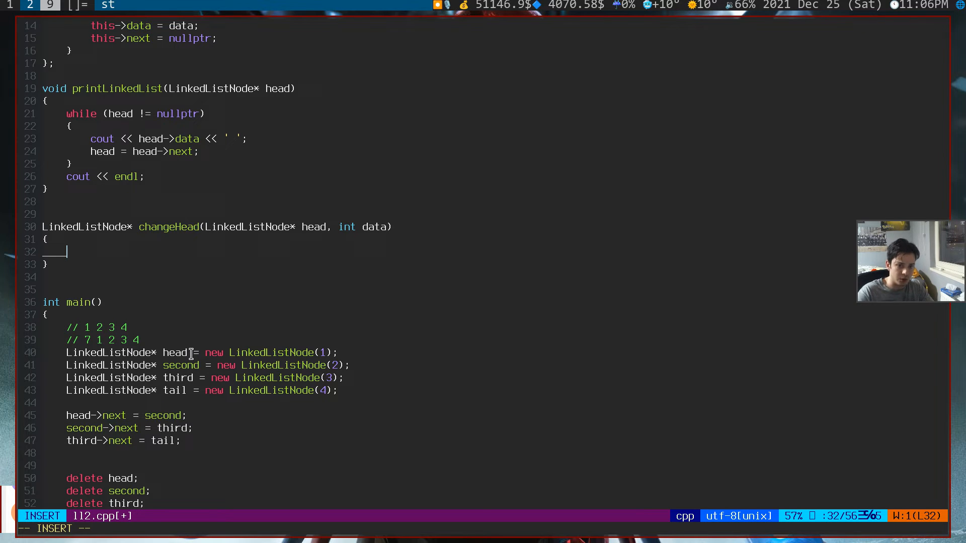
# - Write the body: allocate newHead from data, set newHead->next = head, return newHead
pyautogui.write('LinkedListNode*')
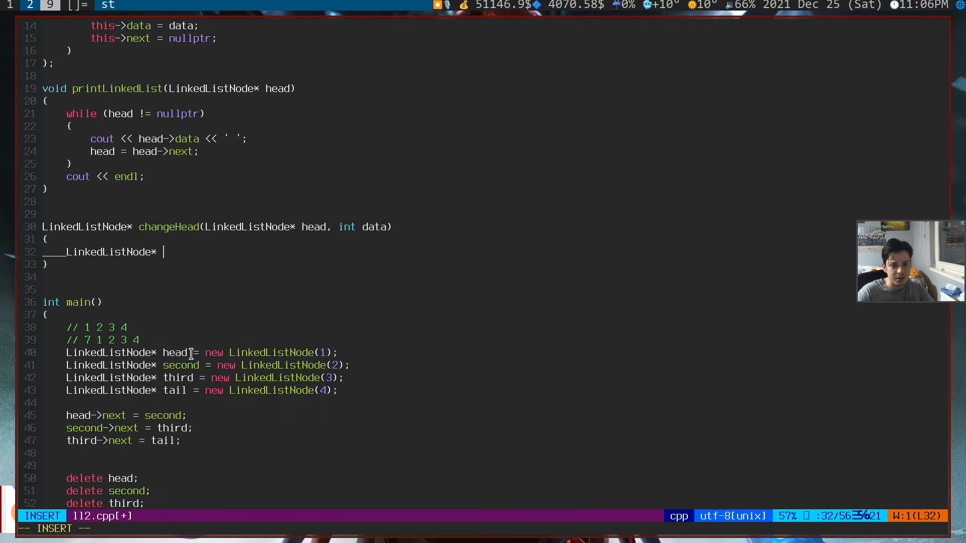
pyautogui.write('newHead')
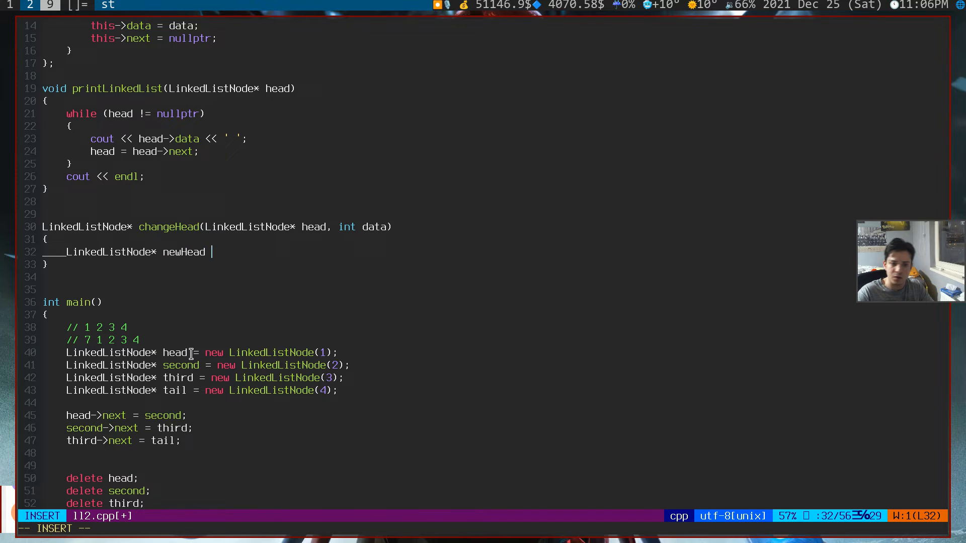
pyautogui.write('= new LinkedListNode(data);')
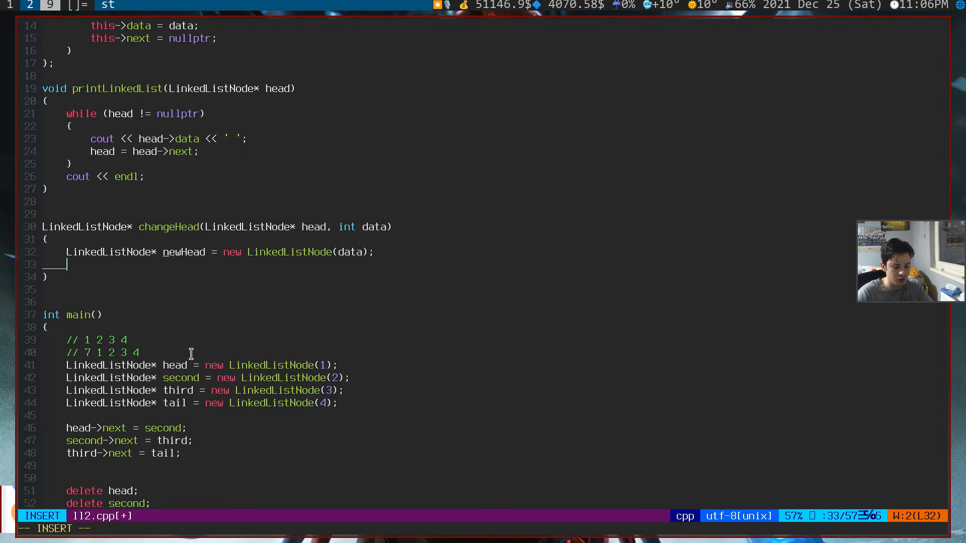
pyautogui.write('newHead->next = head;')
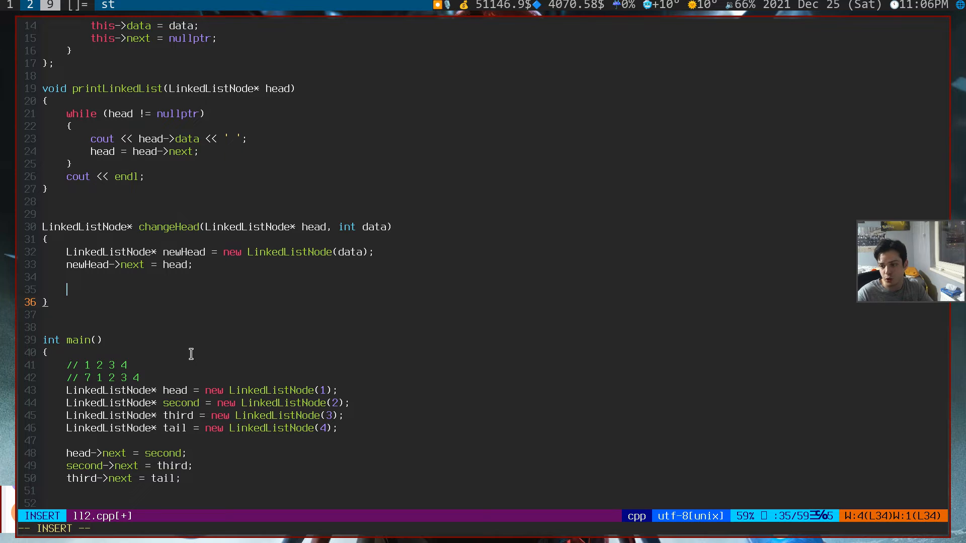
pyautogui.write('return newHead;')
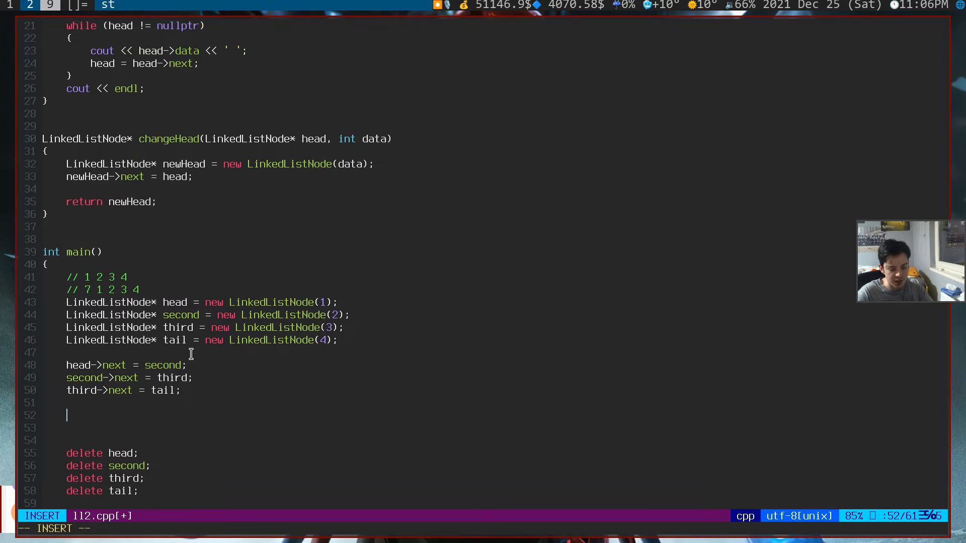
# - In main, assign head = changeHead(head, 7) and call printLinkedList(head)
pyautogui.write('head =')
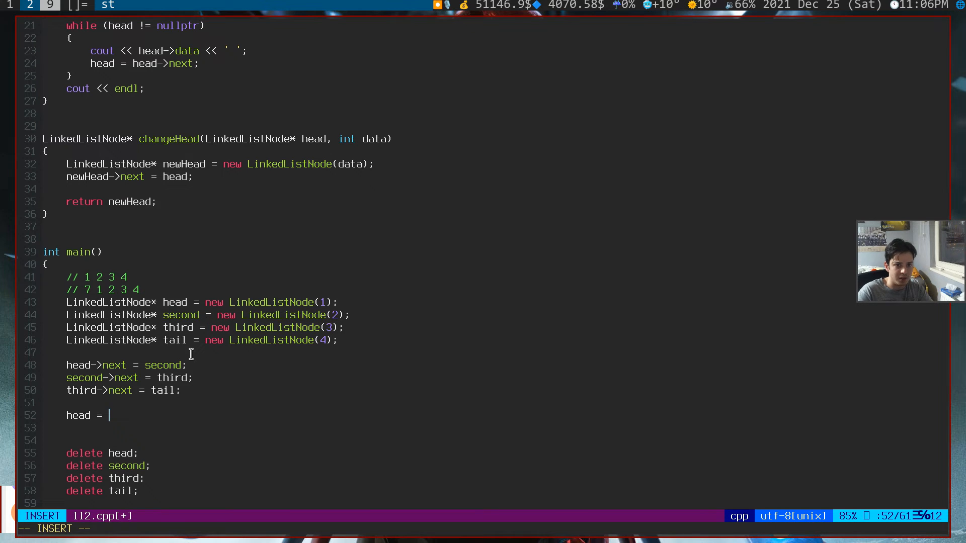
pyautogui.write('changeHead()')
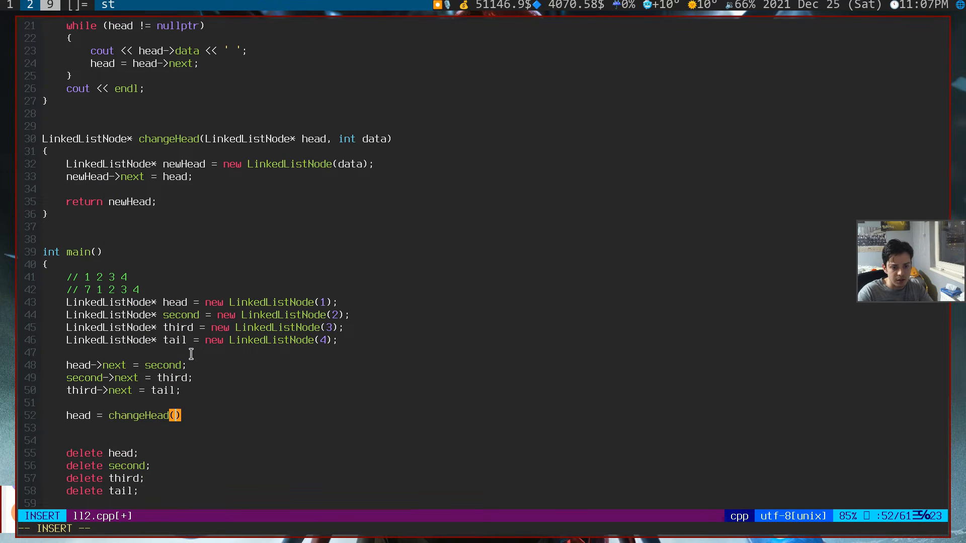
pyautogui.write('head, 7')
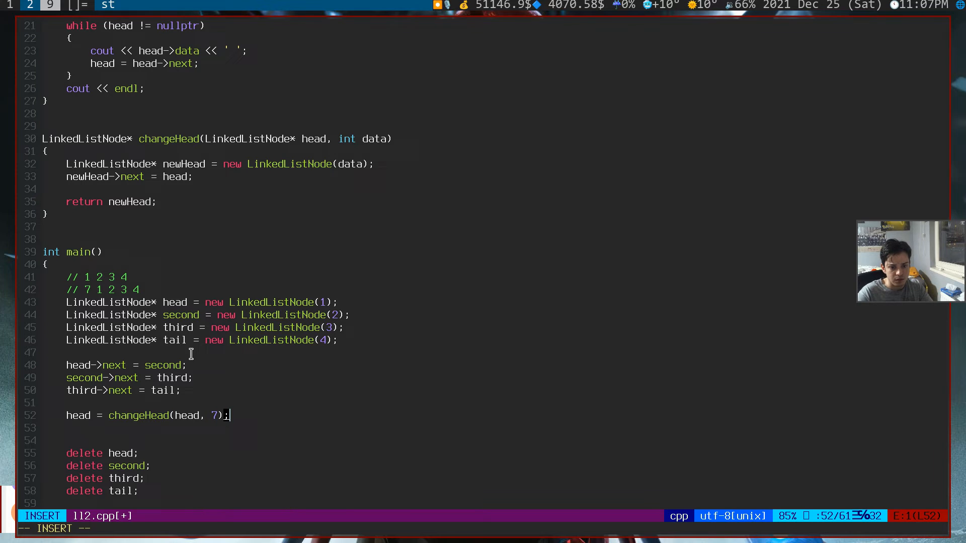
pyautogui.write('p')
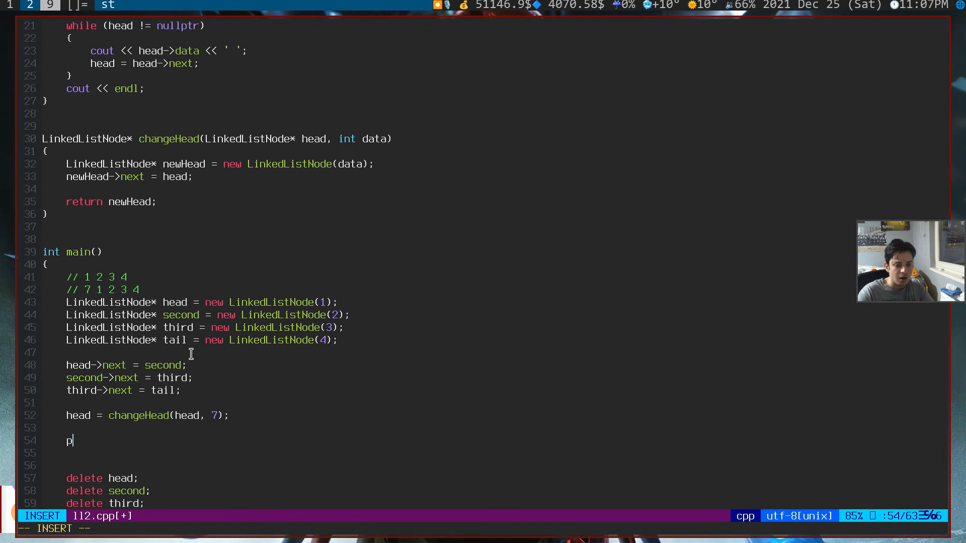
pyautogui.write('rintLinkedList(head);')
pyautogui.click(171, 240)
pyautogui.write('void')
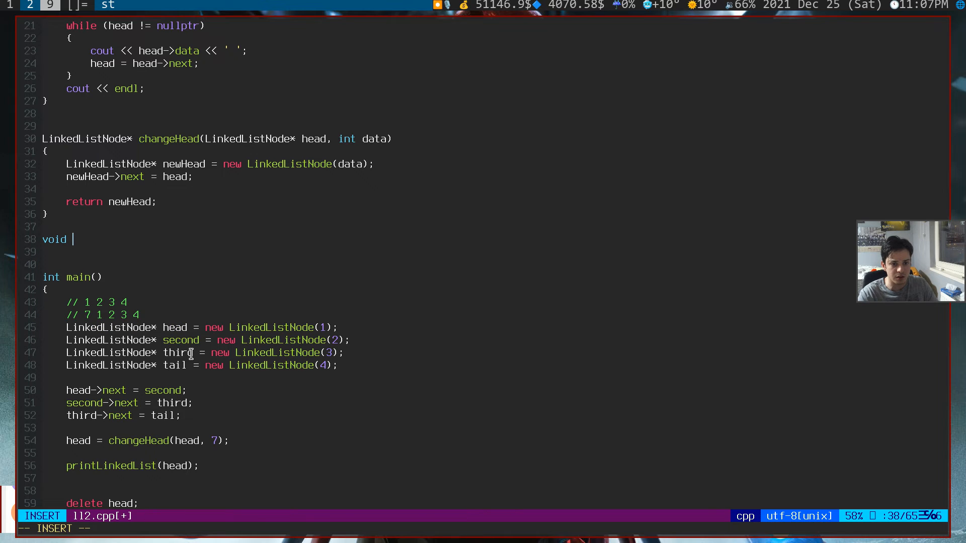
# - Finish the void changeHead(LinkedListNode** head, int data) signature and allocate newNode from data
pyautogui.write('changeHEa')
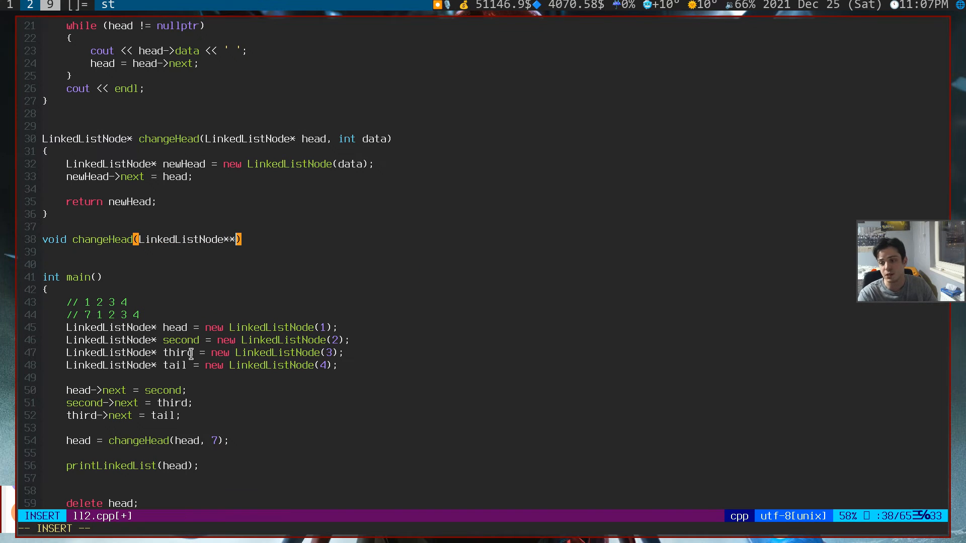
pyautogui.write('head,')
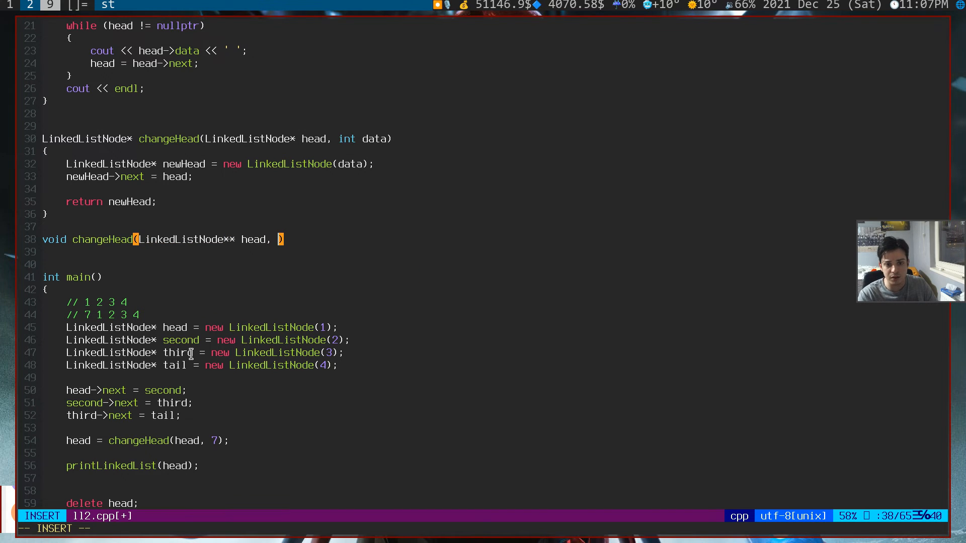
pyautogui.write('int data)')
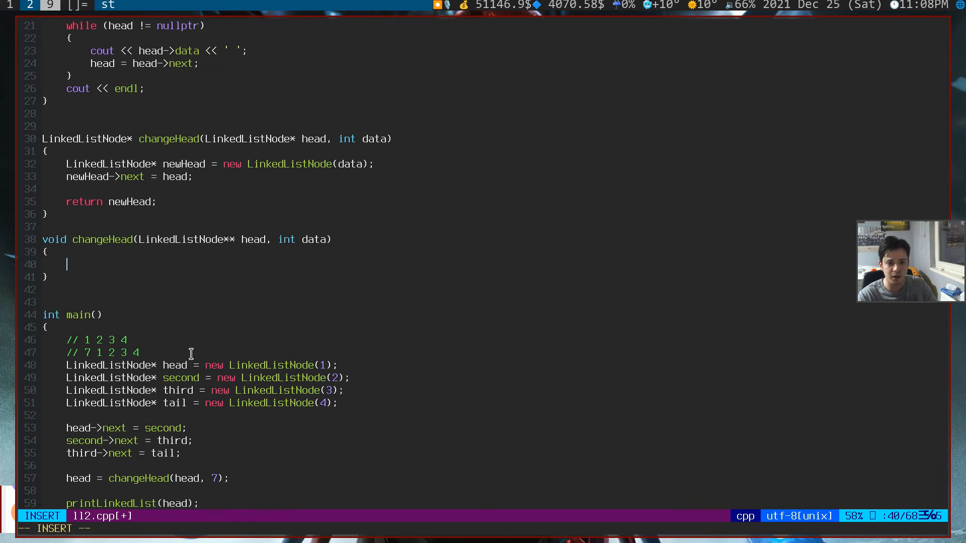
pyautogui.write('LinkedListNode*')
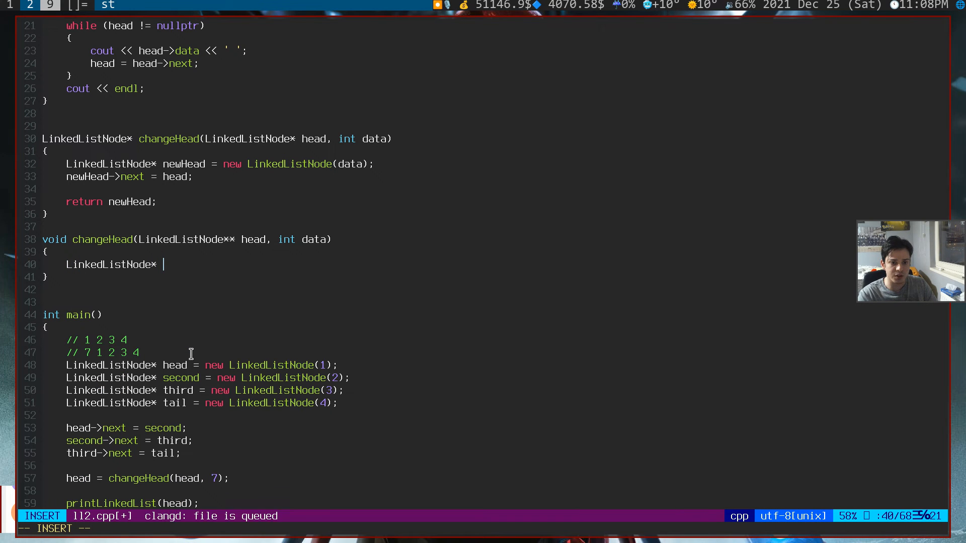
pyautogui.write('ewNode = n')
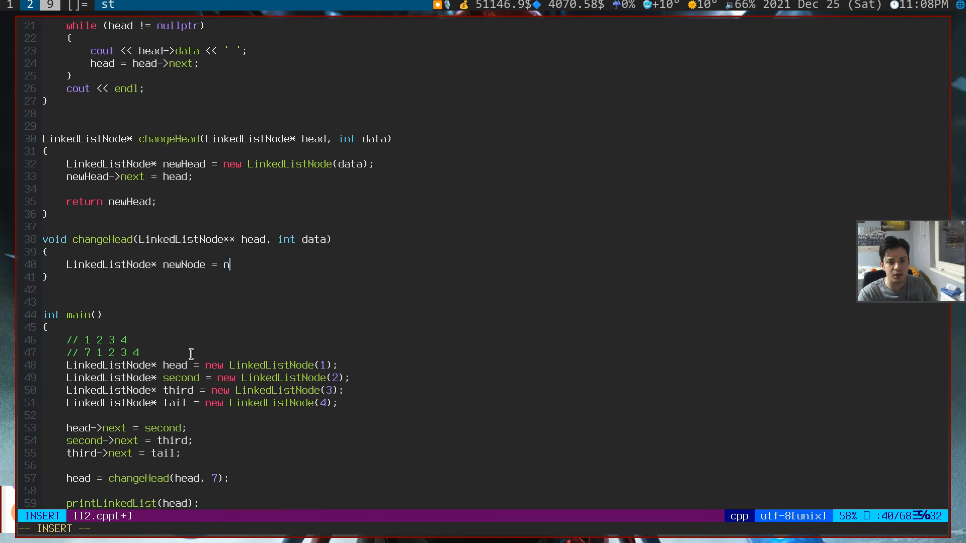
pyautogui.write('ew LinkedListNode(data)')
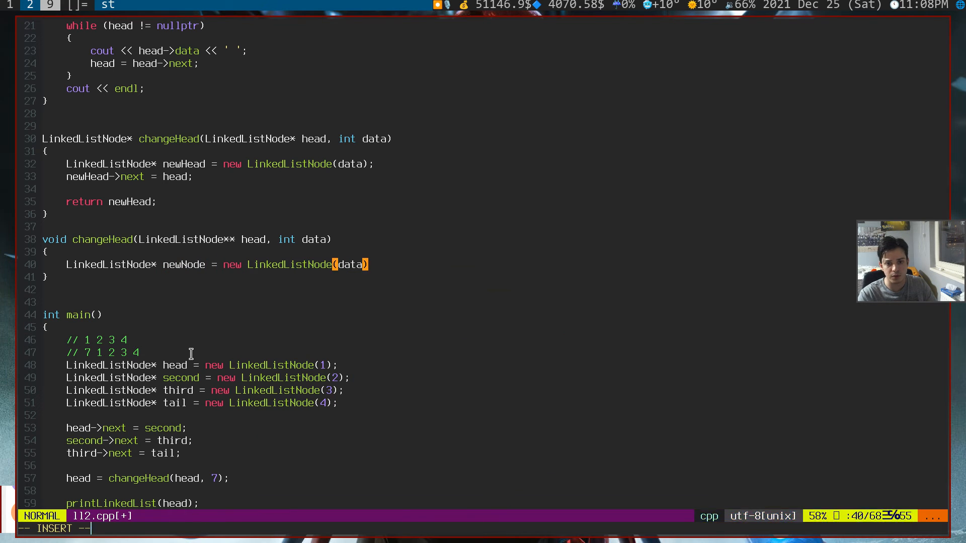
# - Set newNode->next = *(head), correcting the dereference on the assignment
pyautogui.write('newHead->next =')
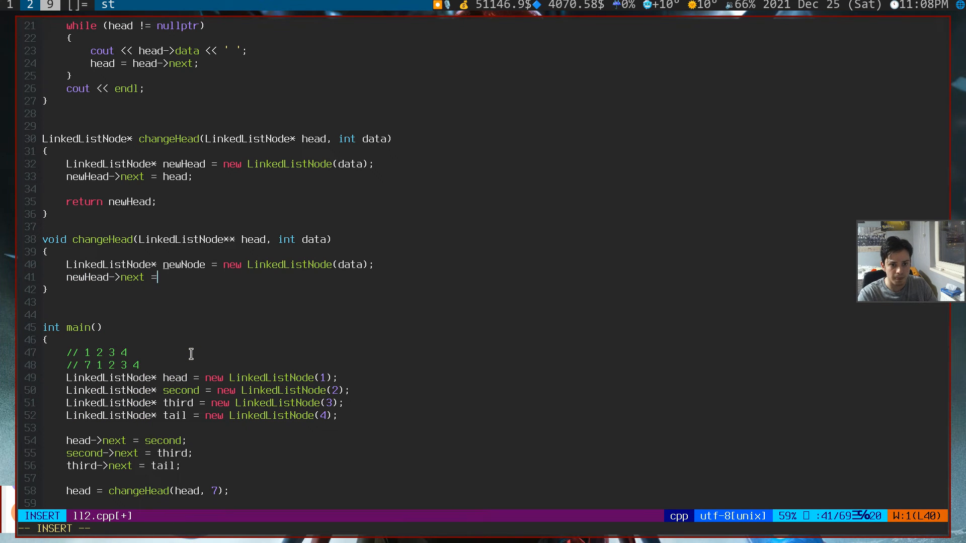
pyautogui.write('head;')
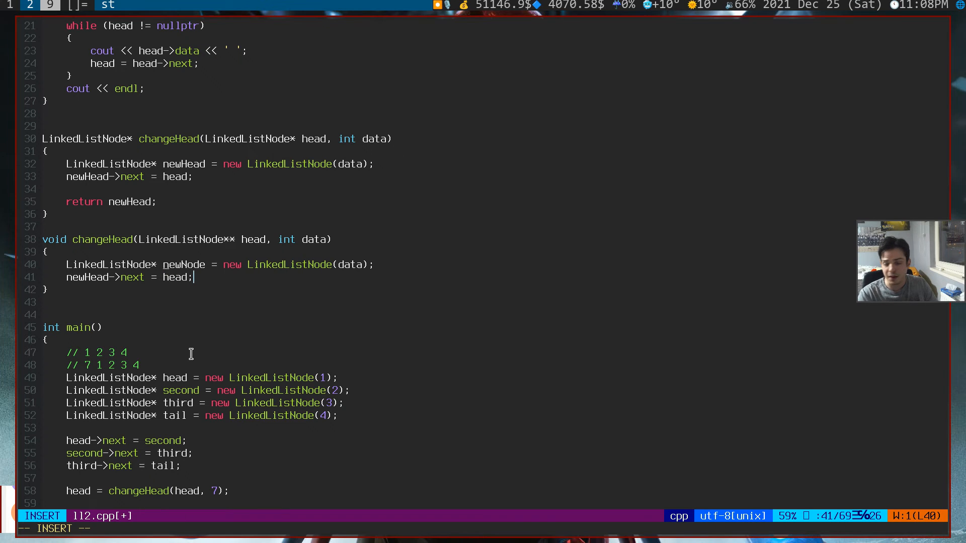
pyautogui.press('Escape')
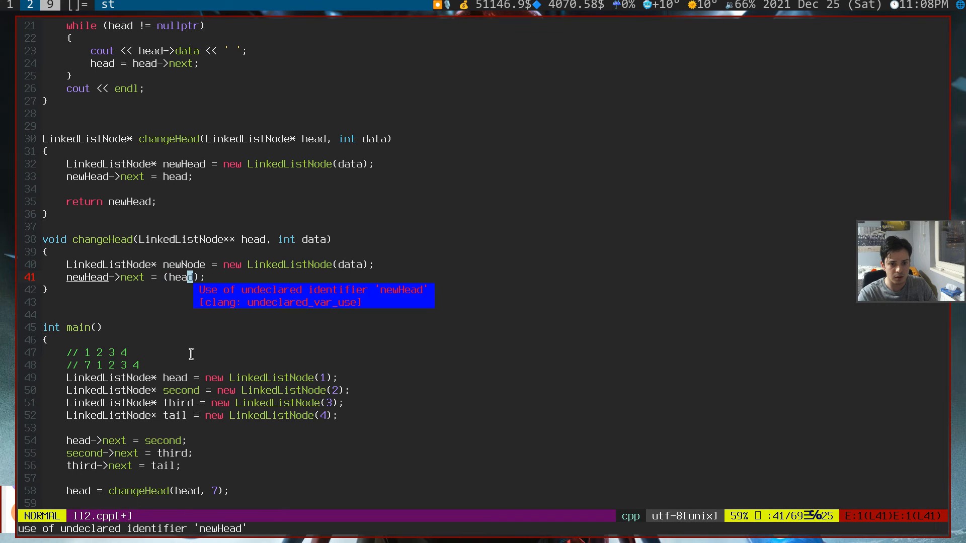
pyautogui.write('*')
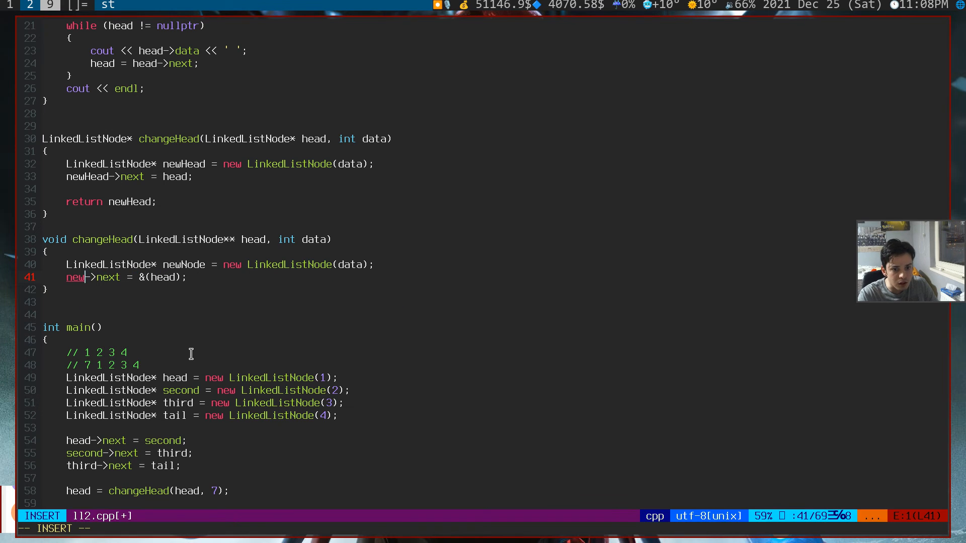
pyautogui.press('Escape')
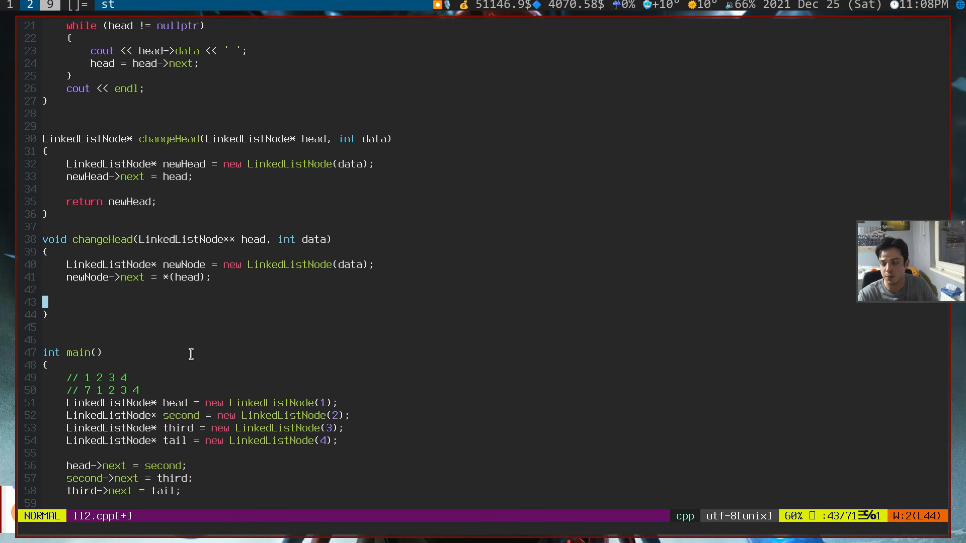
# - End the double-pointer changeHead with (*head) = newNode
pyautogui.press('i')
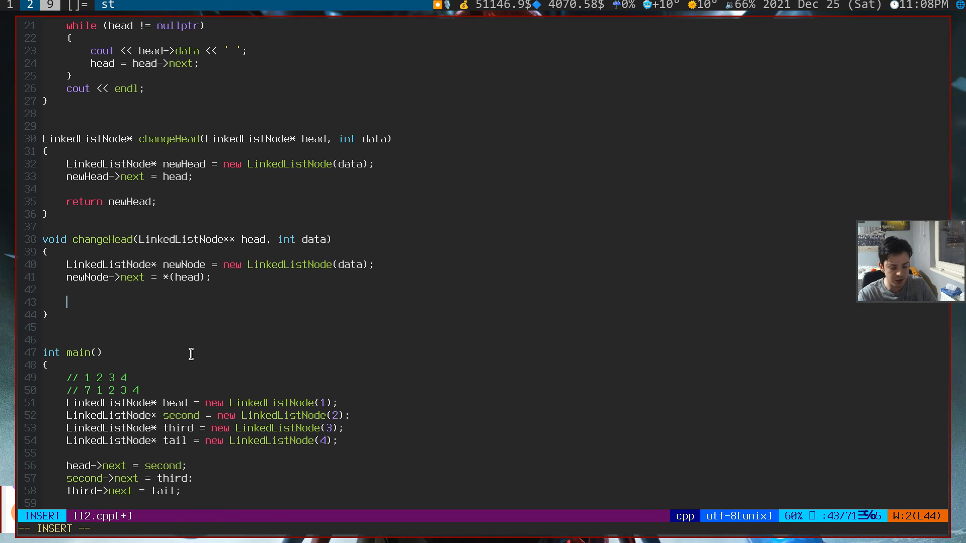
pyautogui.write('(*head) =')
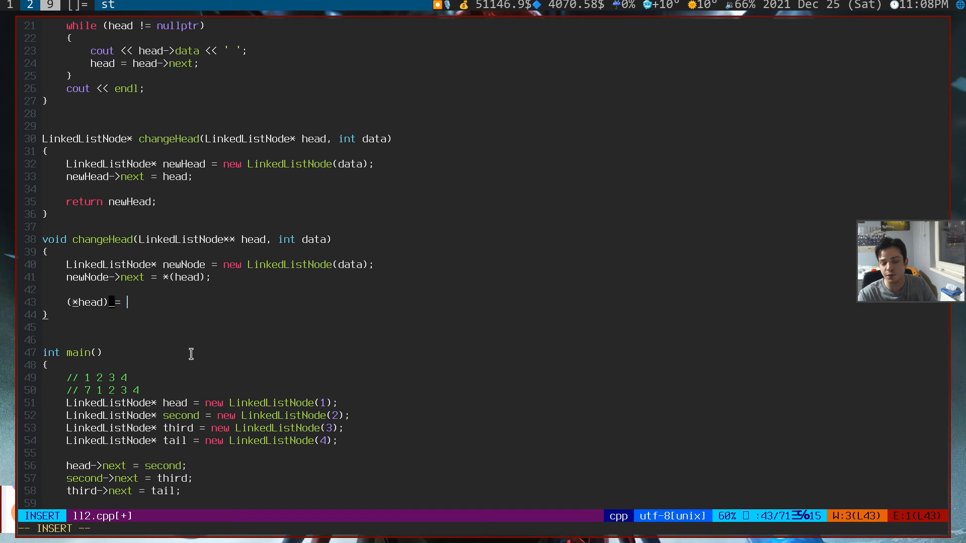
pyautogui.write('newNode;')
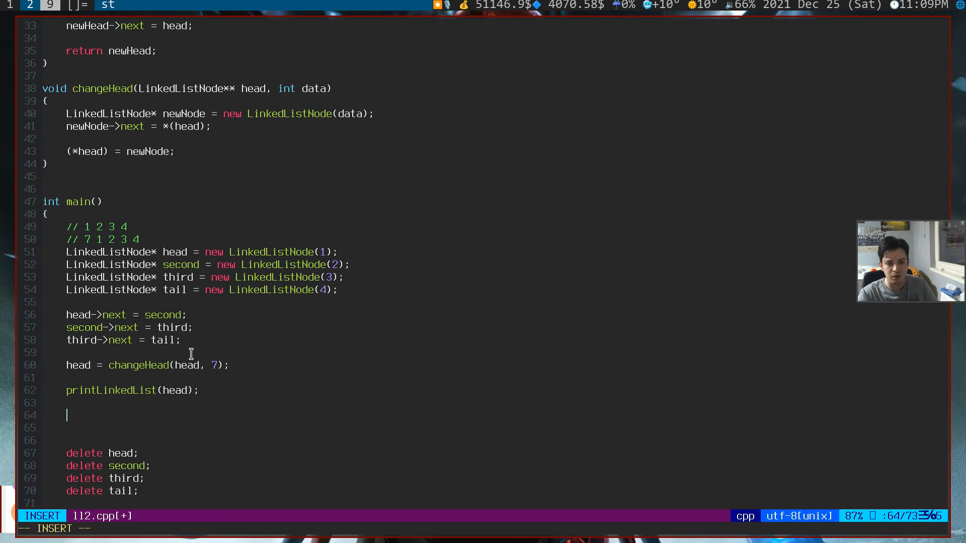
# - In main, comment '// 8 7 1 2 3 4', call changeHead(&head, 8) and begin printLinkedList
pyautogui.write('// 8 7 1')
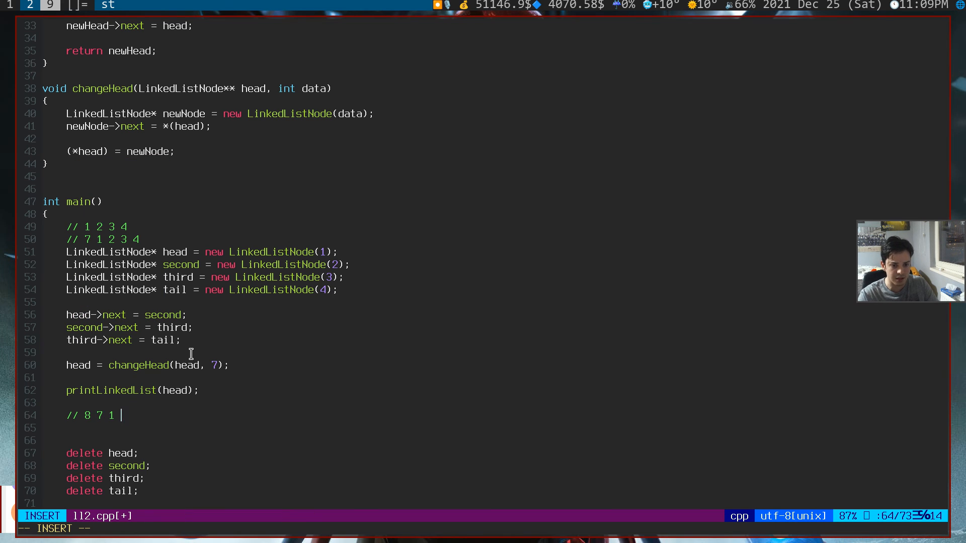
pyautogui.write('2 3 4')
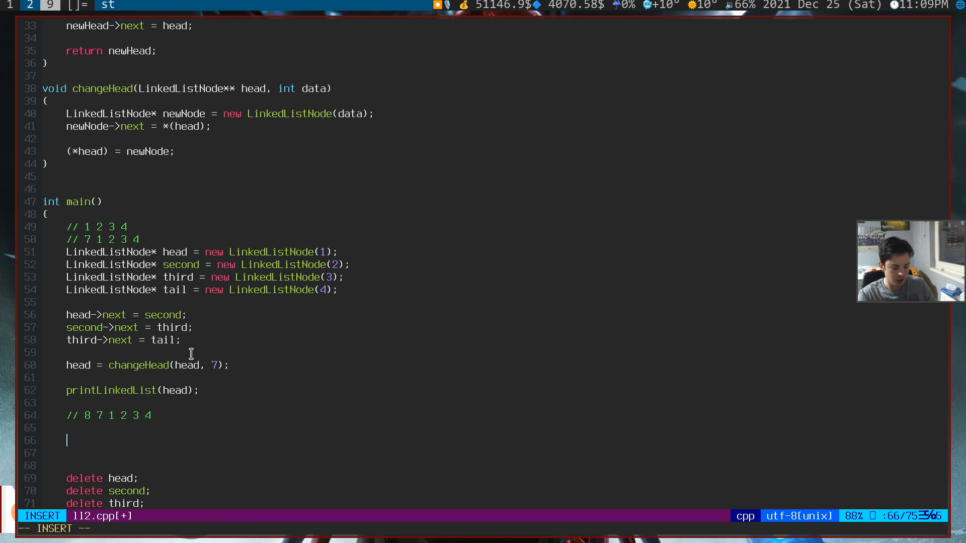
pyautogui.write('changeHead()')
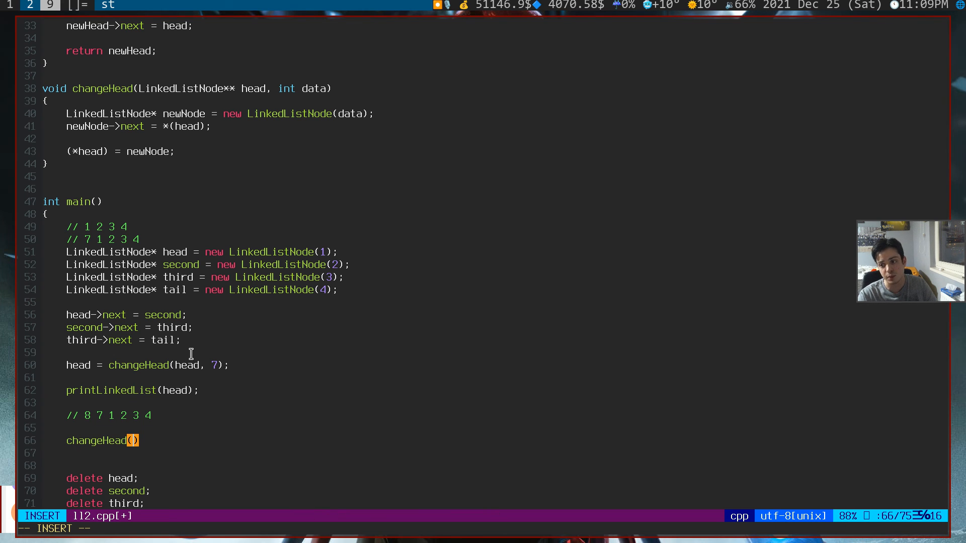
pyautogui.write('&')
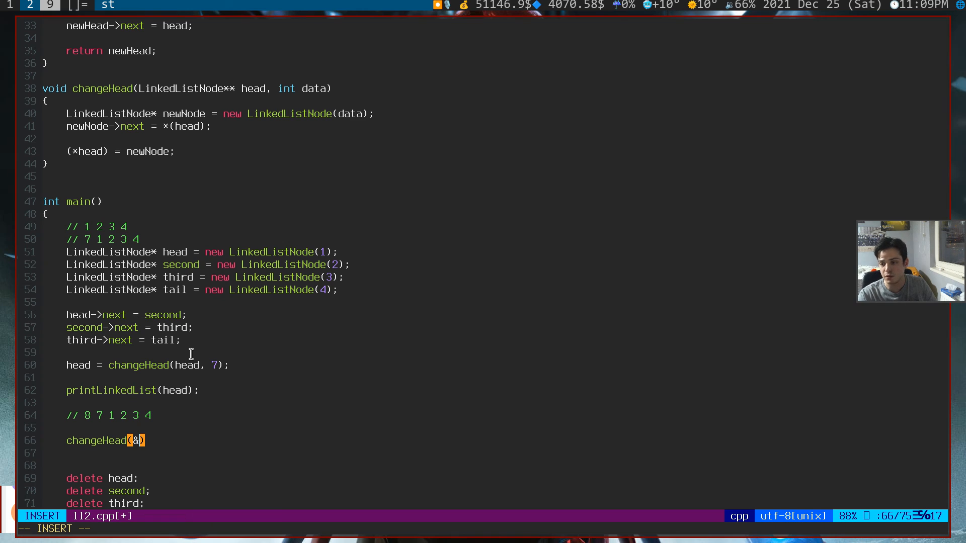
pyautogui.write('head')
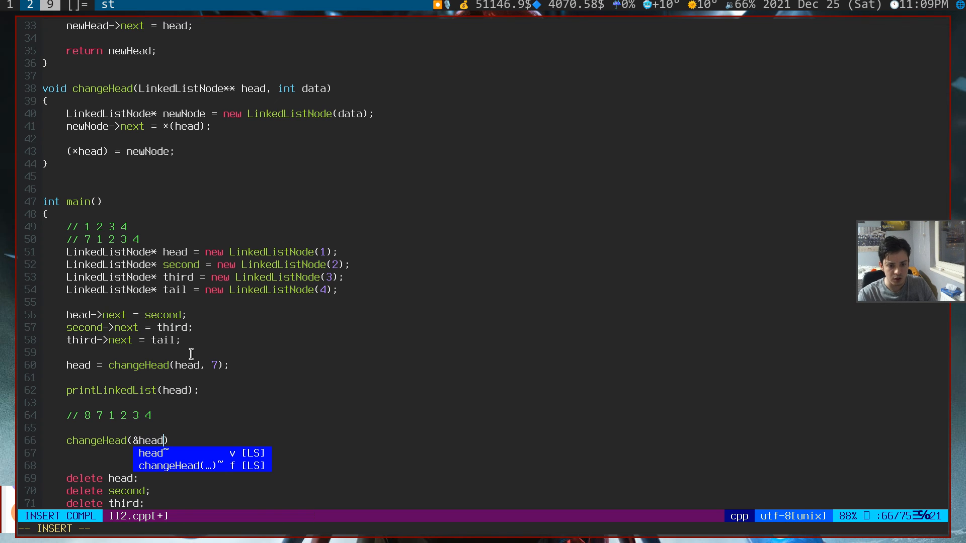
pyautogui.write(', 8')
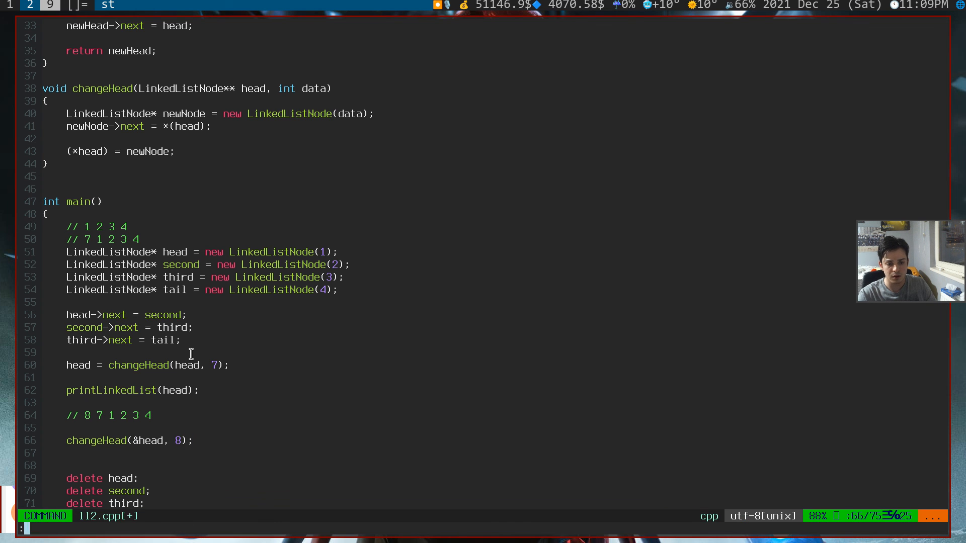
pyautogui.write('pri')
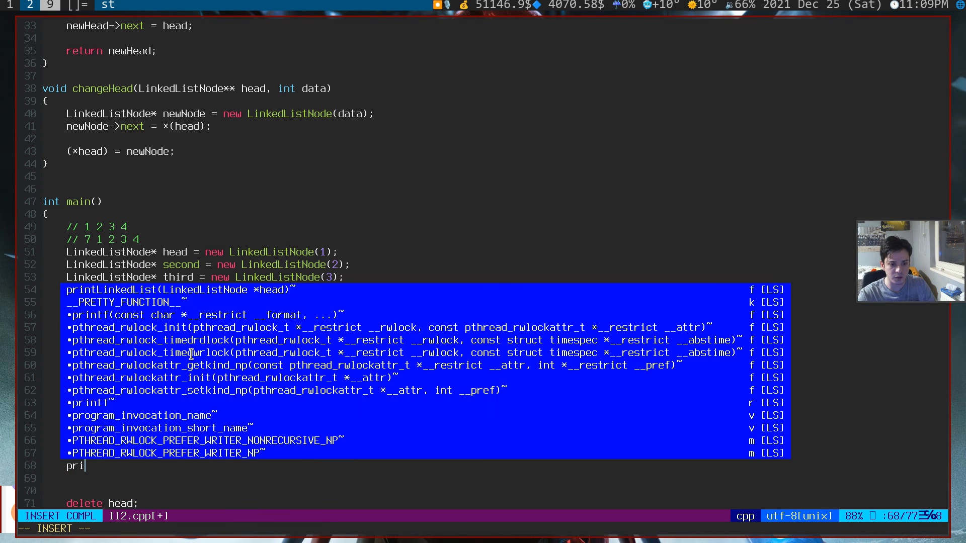